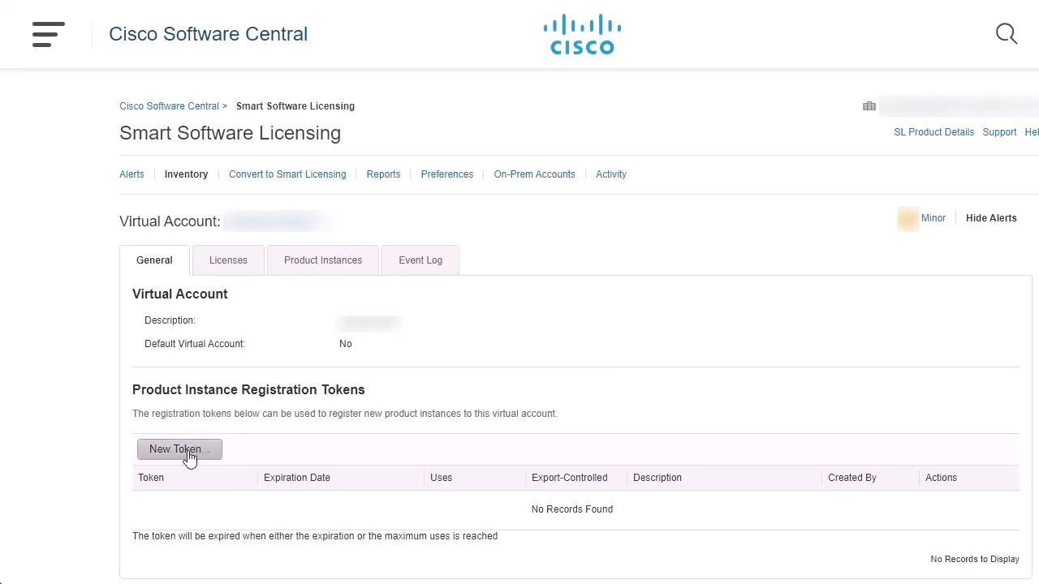
Start a new product registration token under Product Instance Registration Tokens.
click(179, 448)
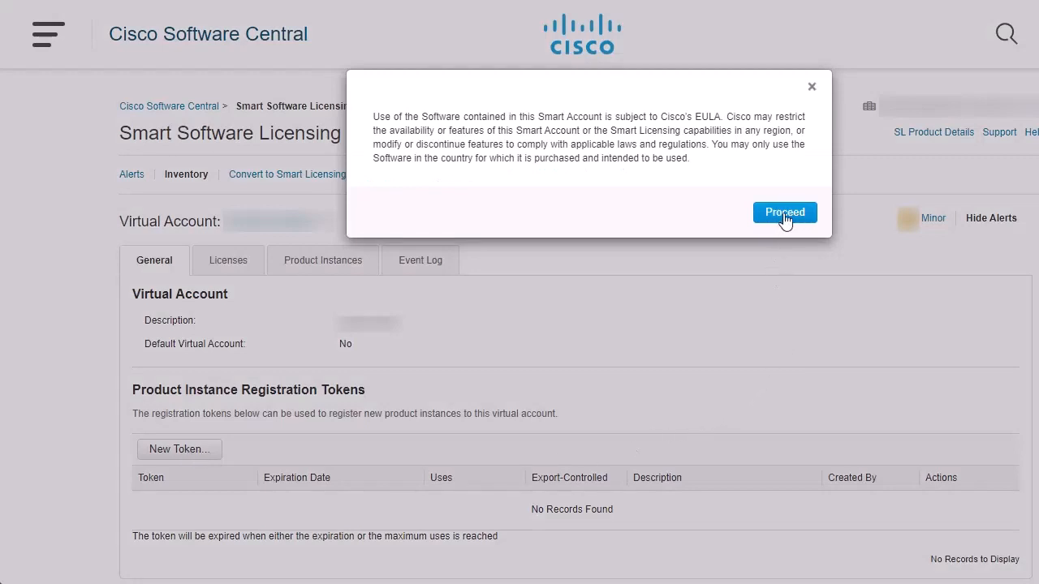
Accept the EULA and describe the token as 'Cisco Meeting Management'.
click(784, 212)
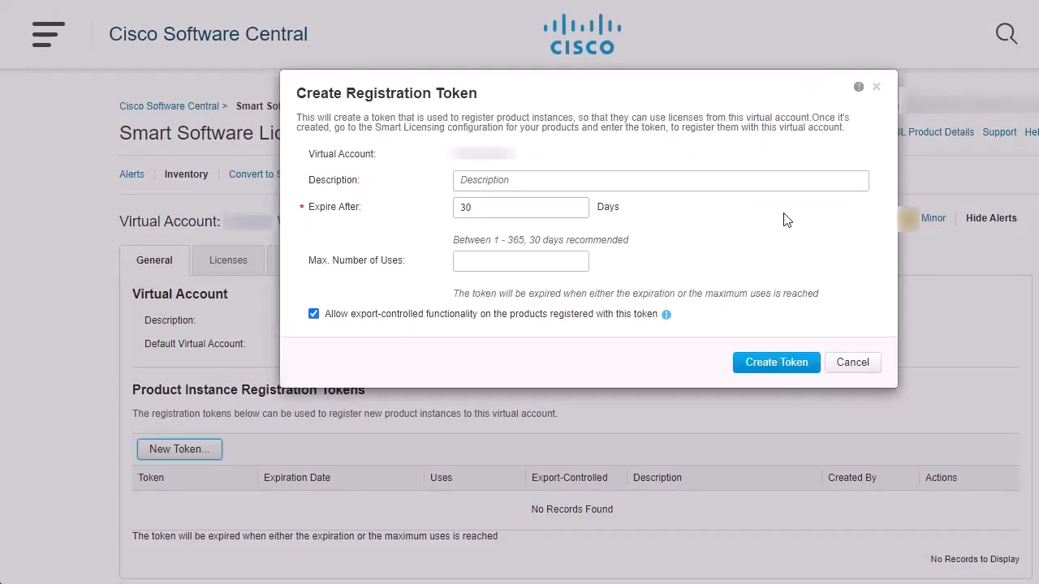
click(659, 180)
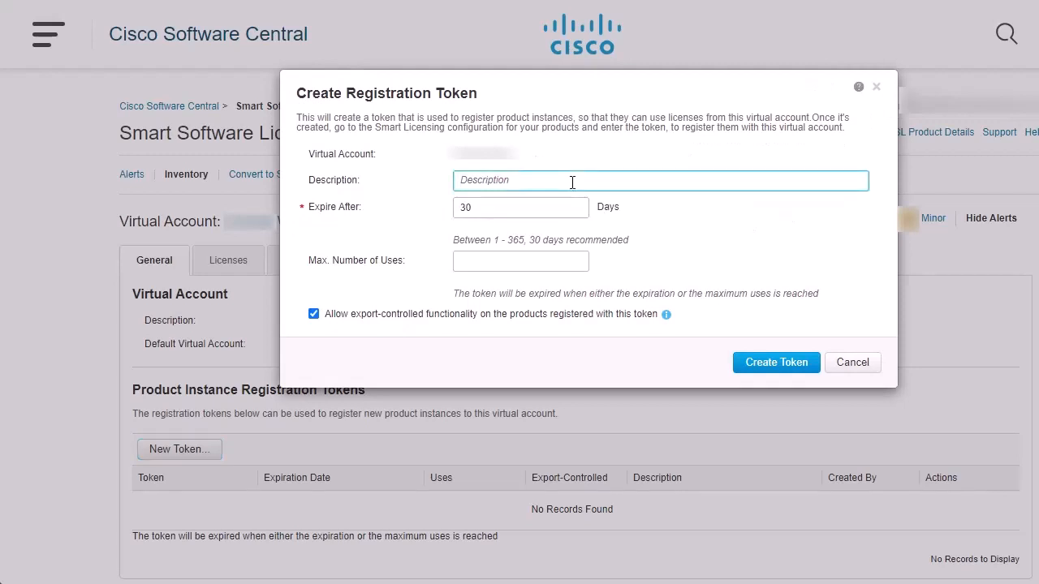
text(Cisco Meeting)
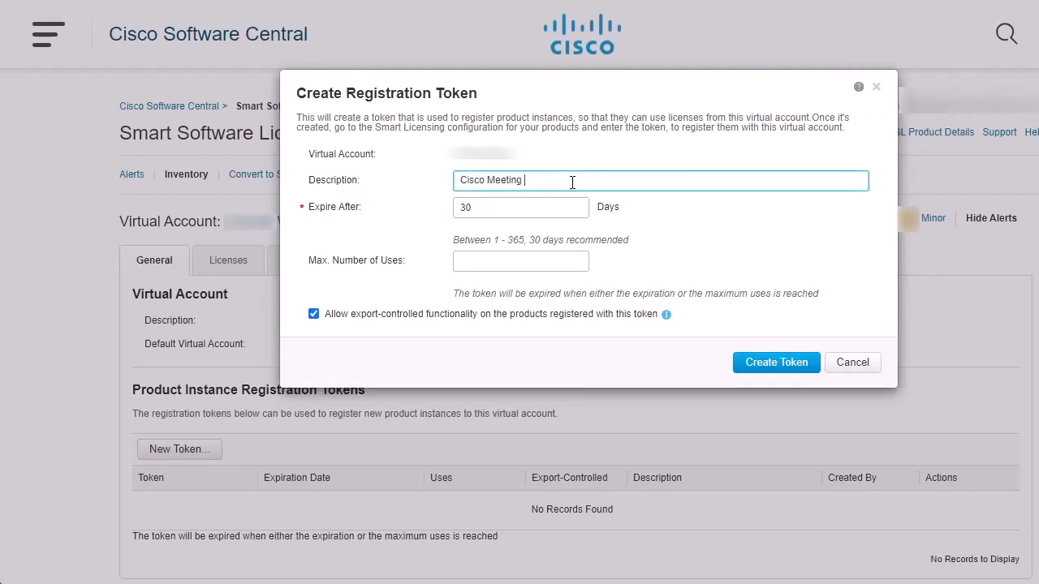
text(Management)
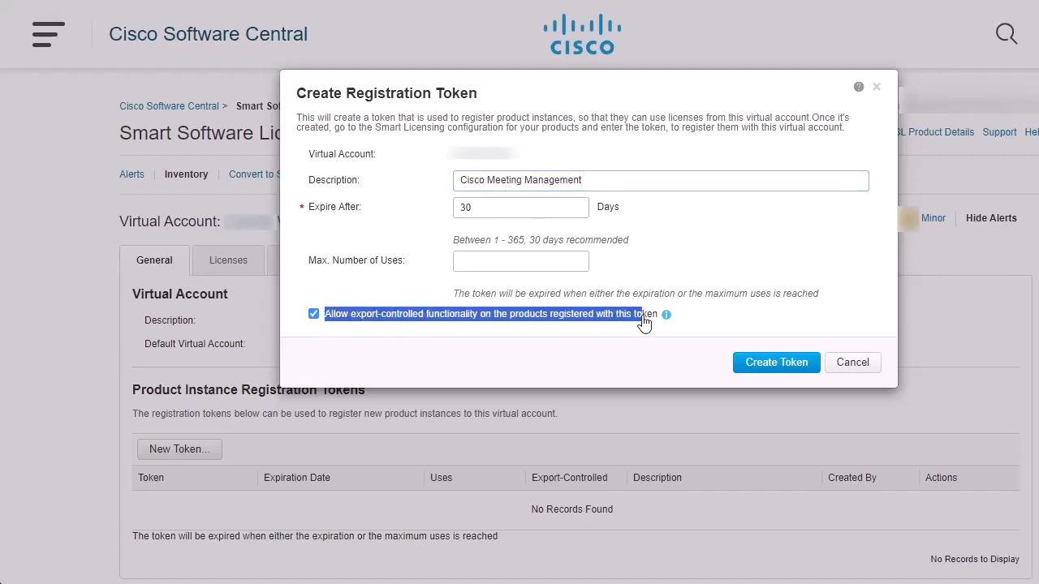
mouse_move(737, 324)
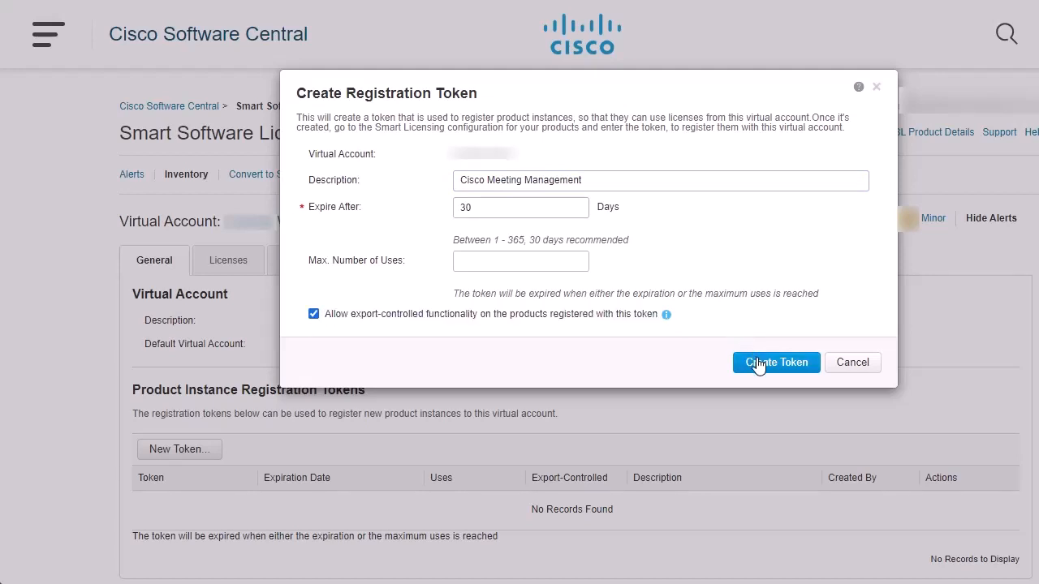
Create the token and reveal its full token string for copying.
click(776, 362)
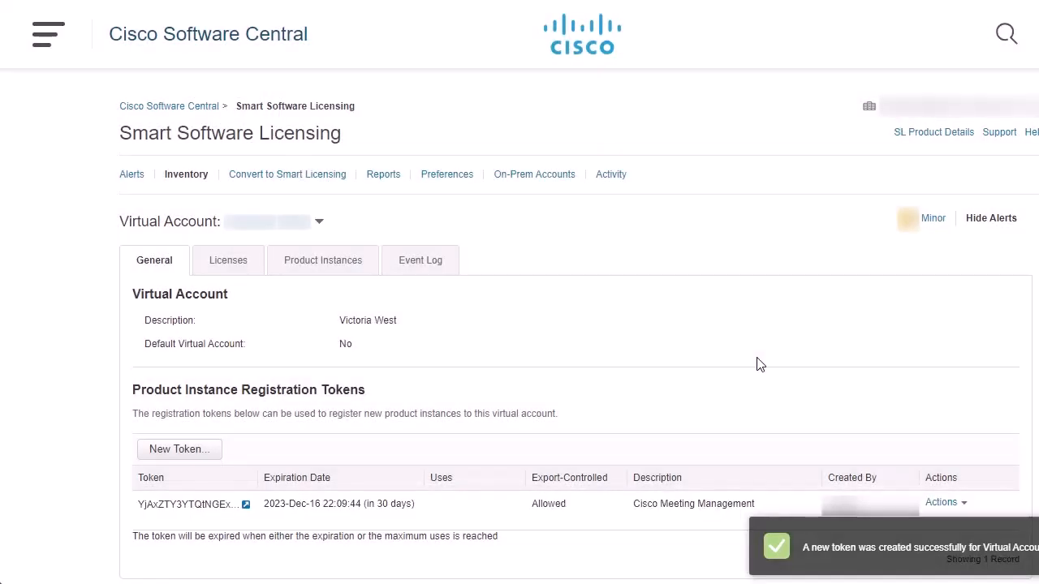
mouse_move(436, 383)
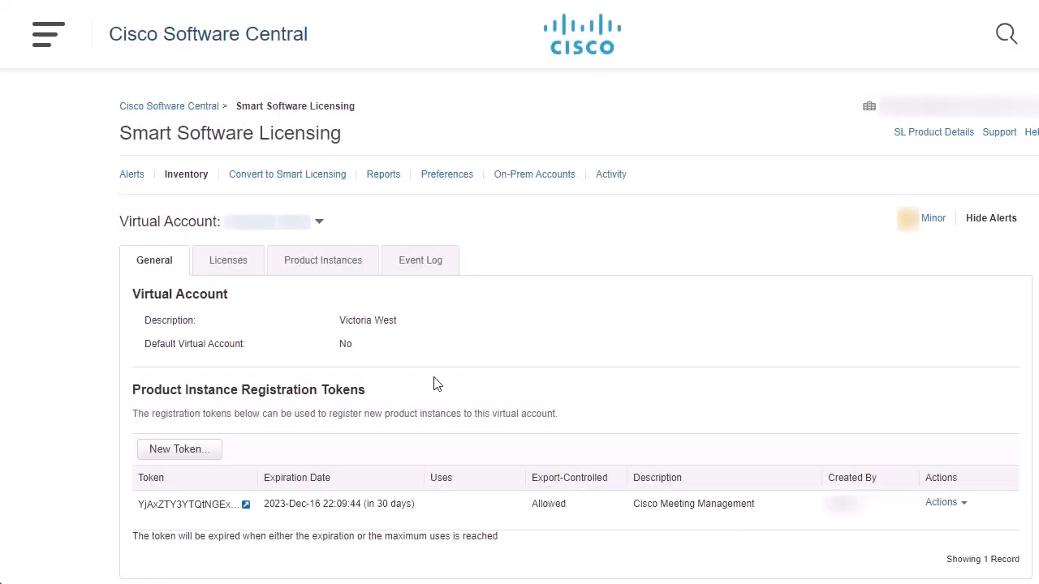
click(246, 503)
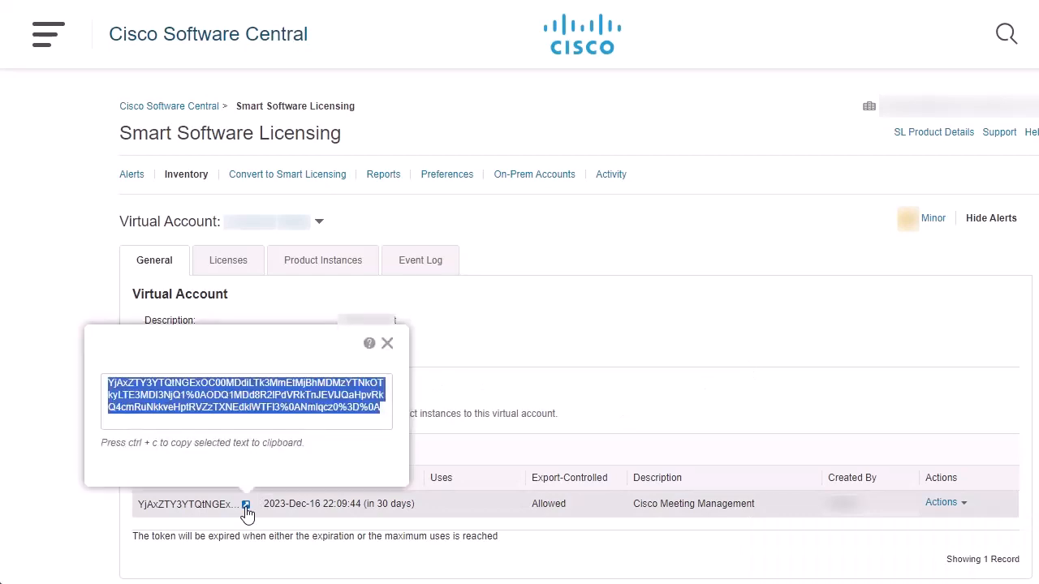
mouse_move(226, 398)
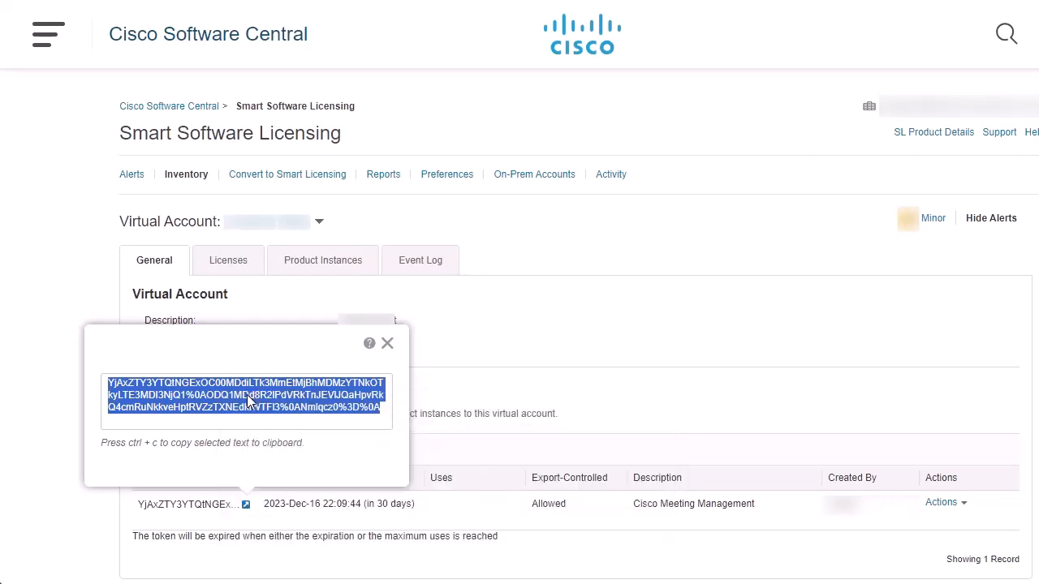
mouse_move(253, 182)
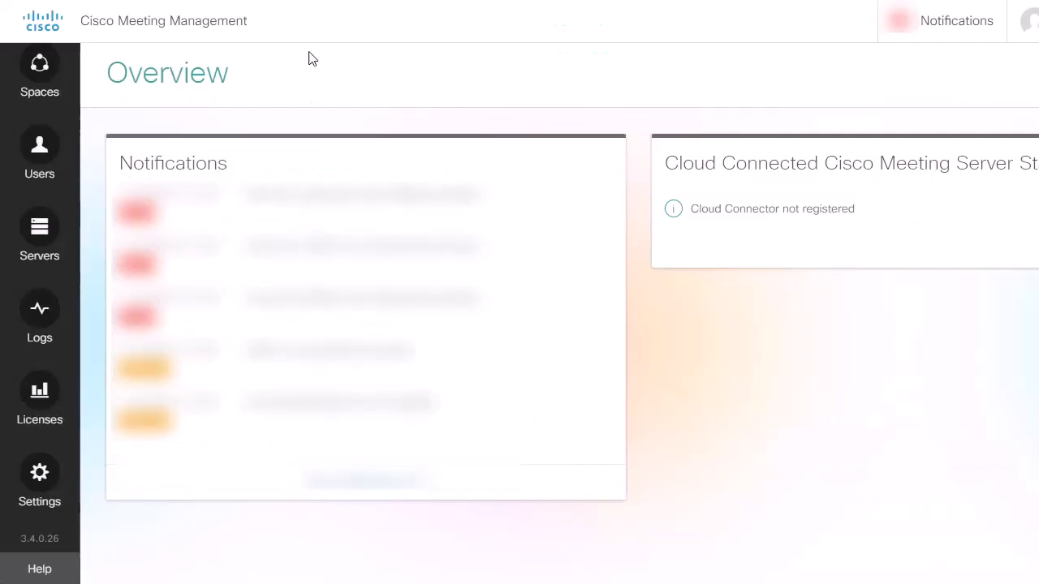
Set the licensing mode to Smart Licensing under Settings > Licensing and save it.
click(38, 479)
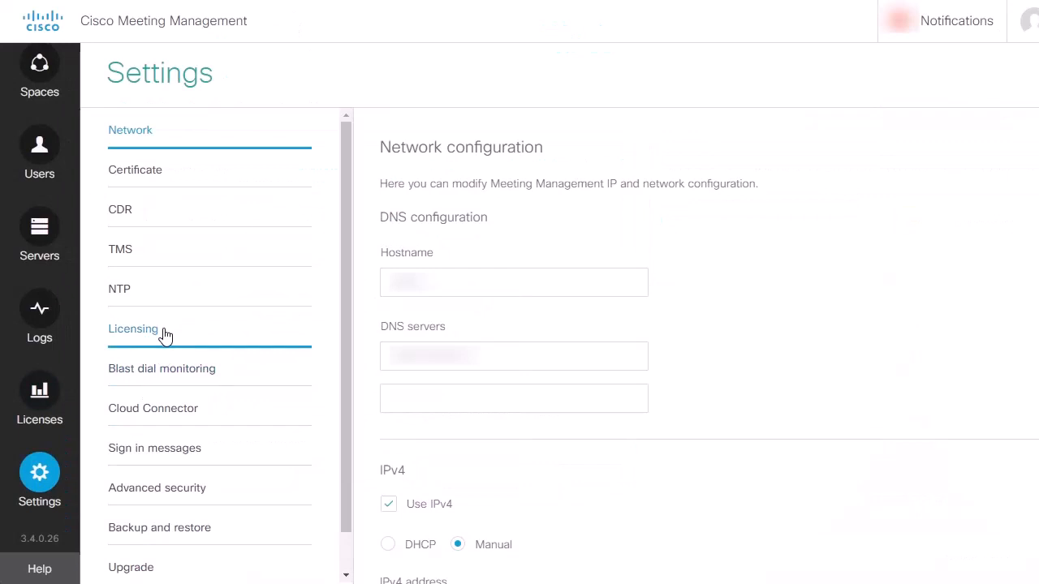
click(133, 328)
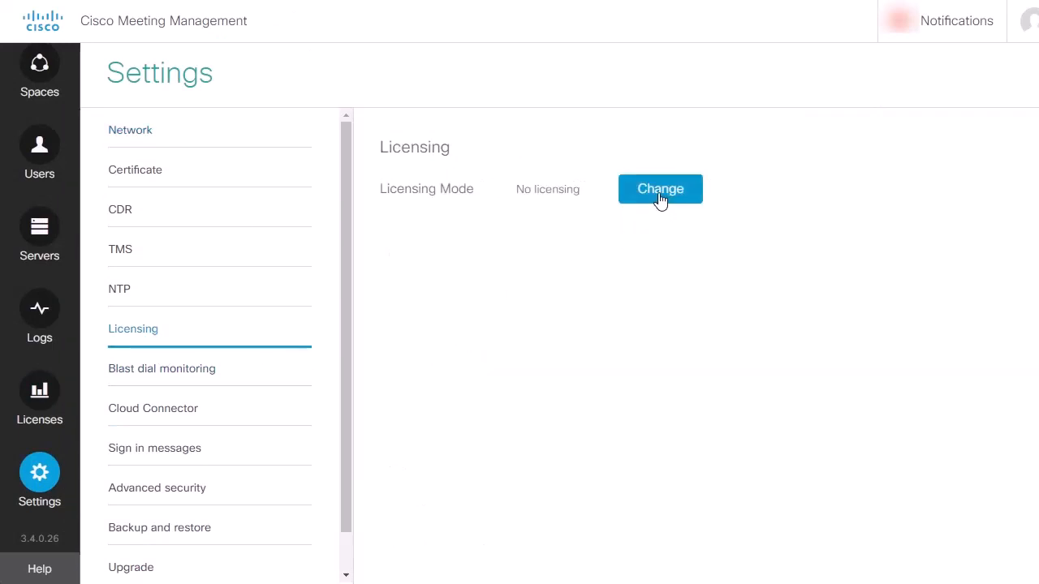
click(659, 188)
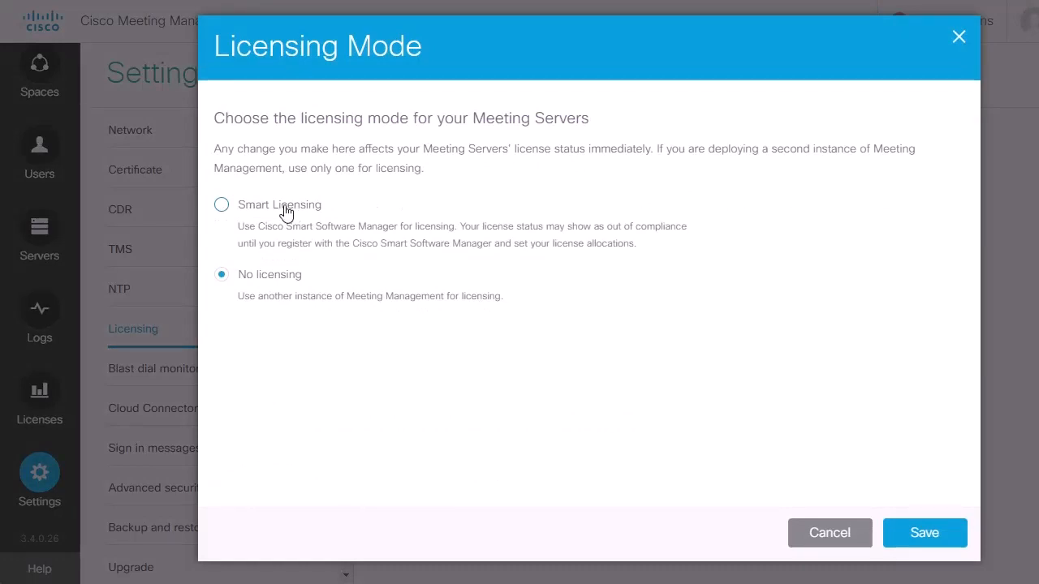
click(221, 204)
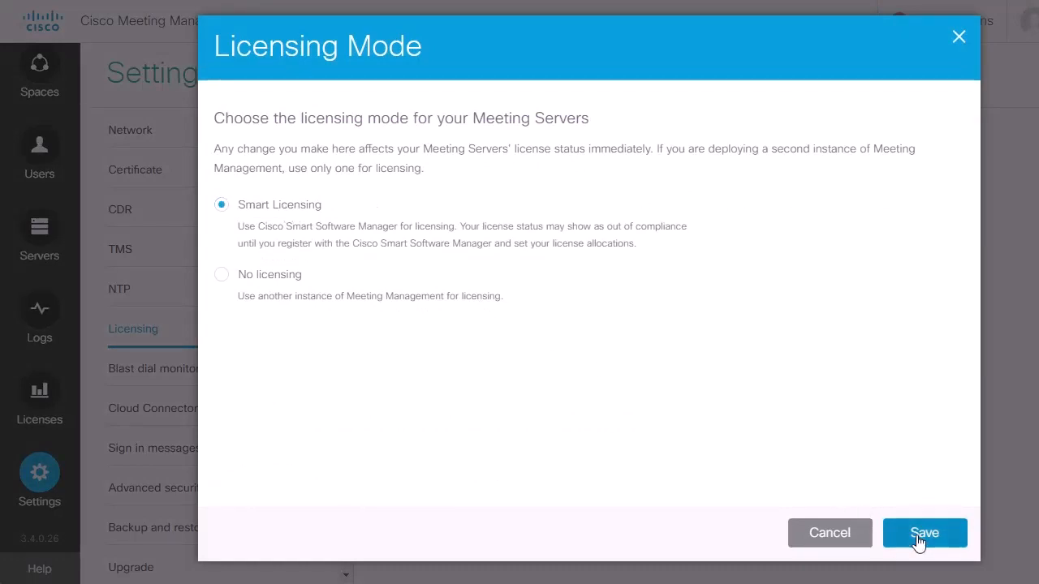
click(924, 532)
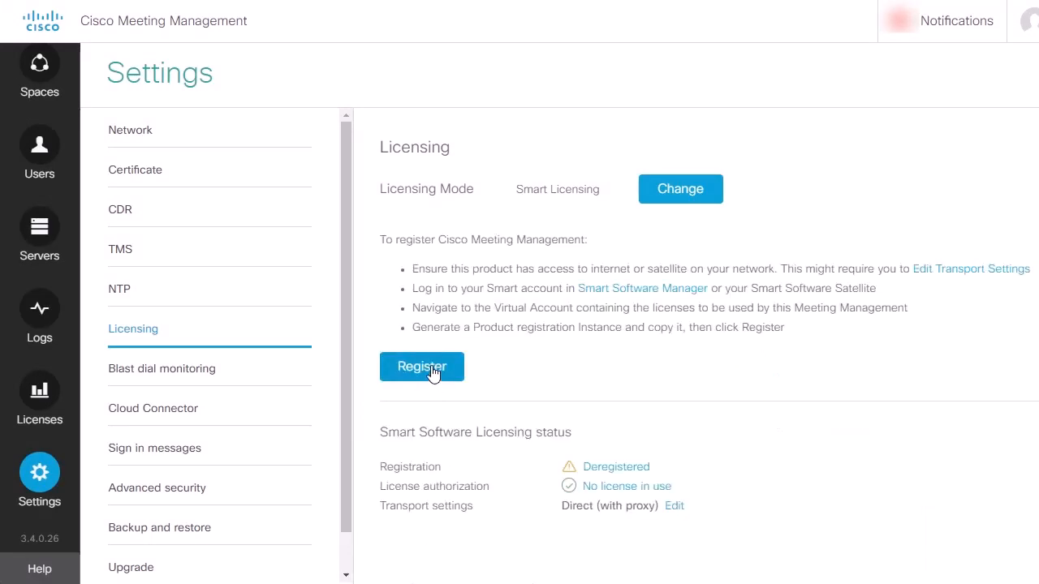
Register with the pasted token, allowing re-registration of an already registered instance.
click(422, 367)
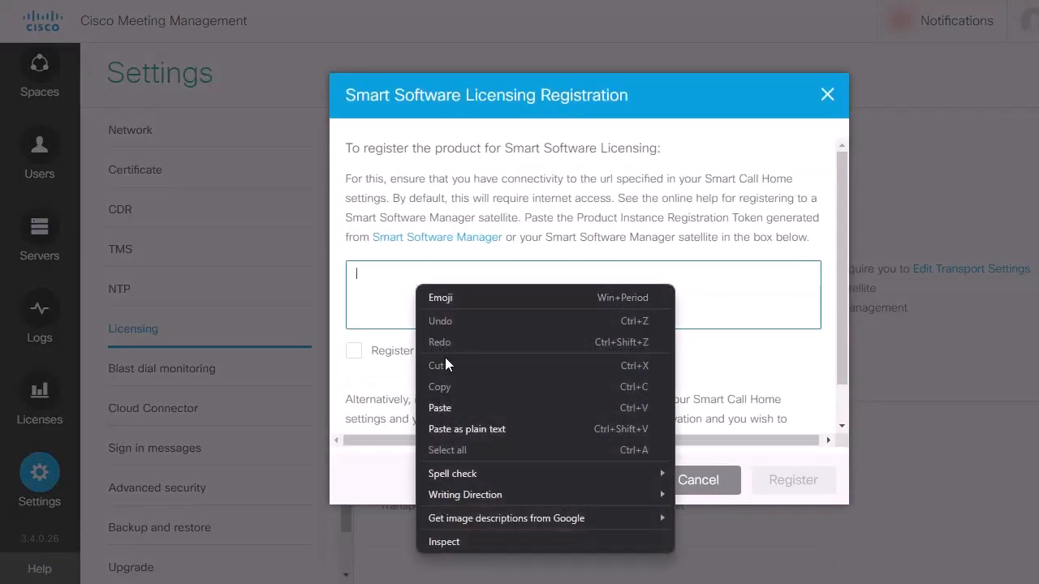
click(438, 408)
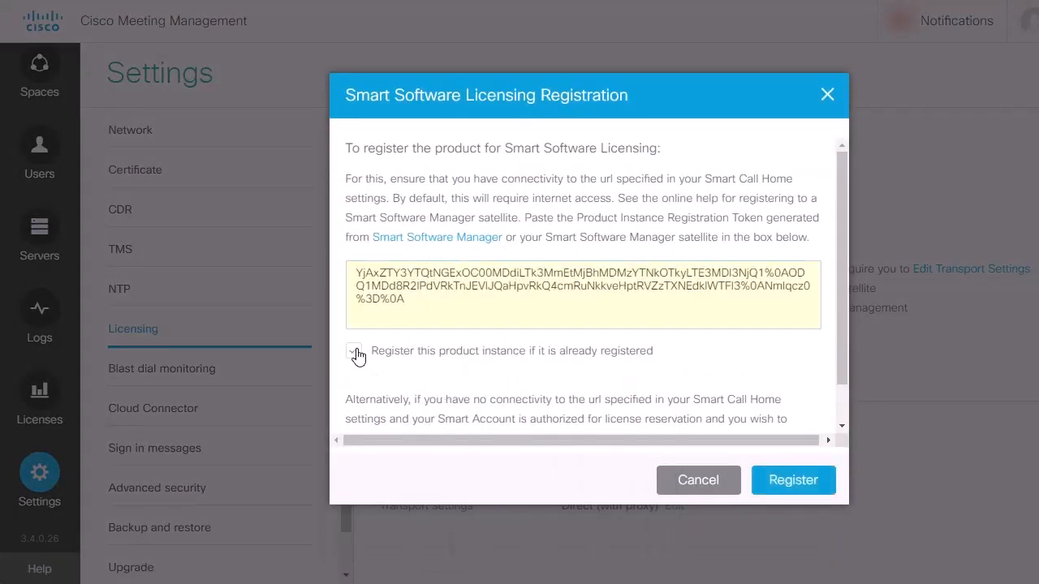
click(354, 350)
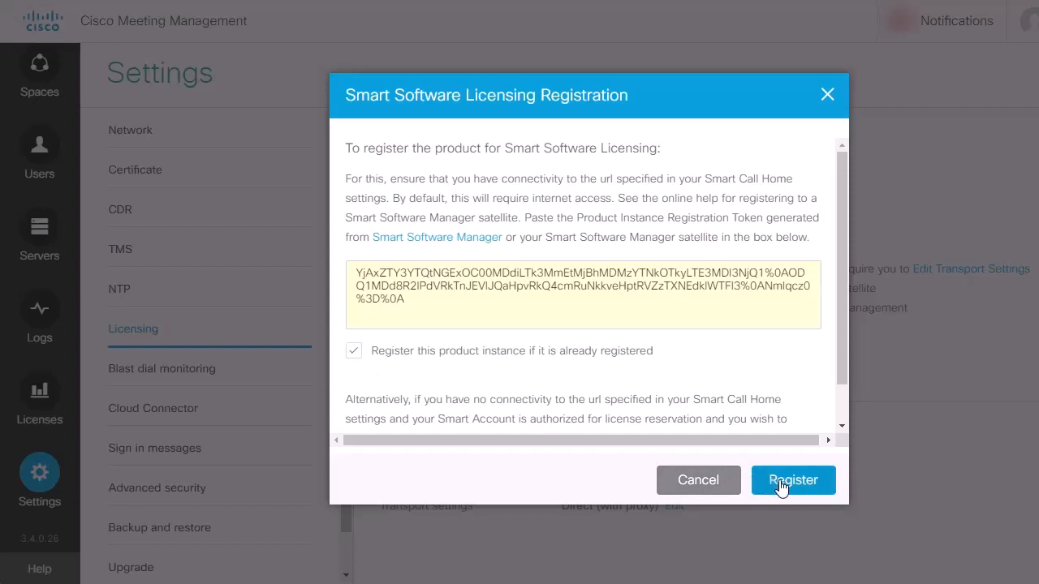
click(792, 480)
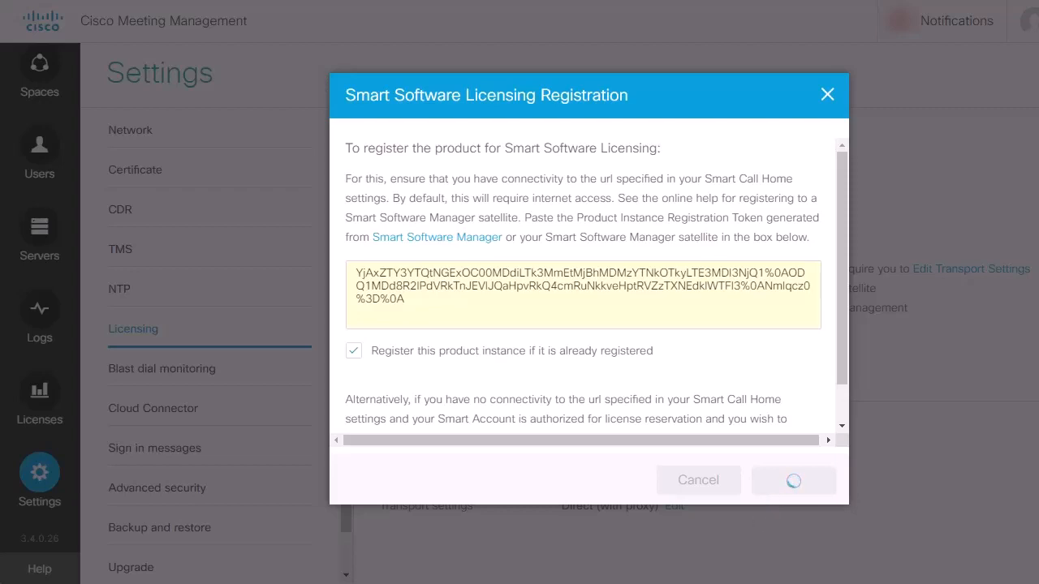
click(792, 480)
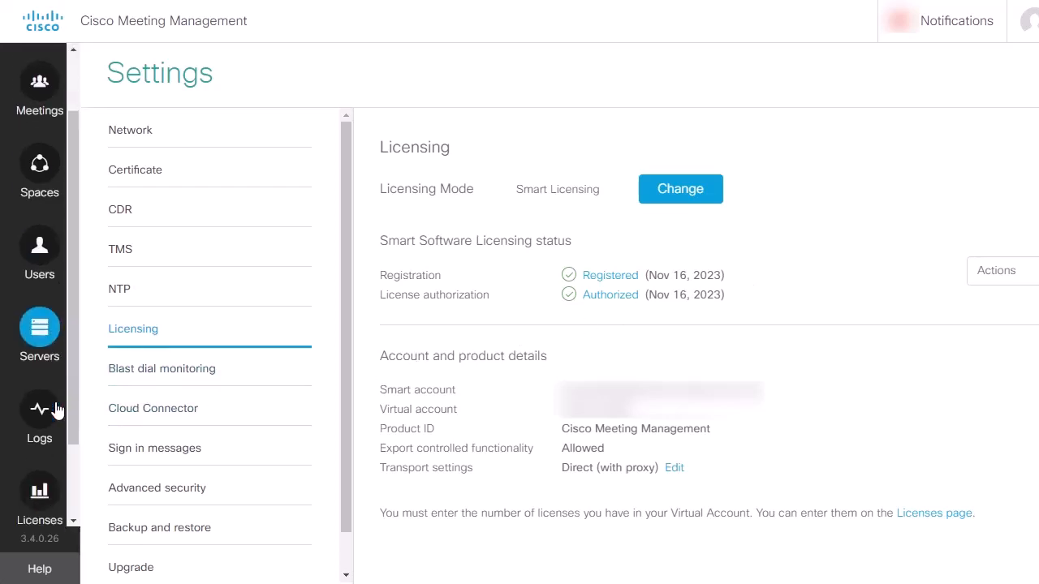
Show the Licenses overview with Meetings still Unlicensed.
click(39, 412)
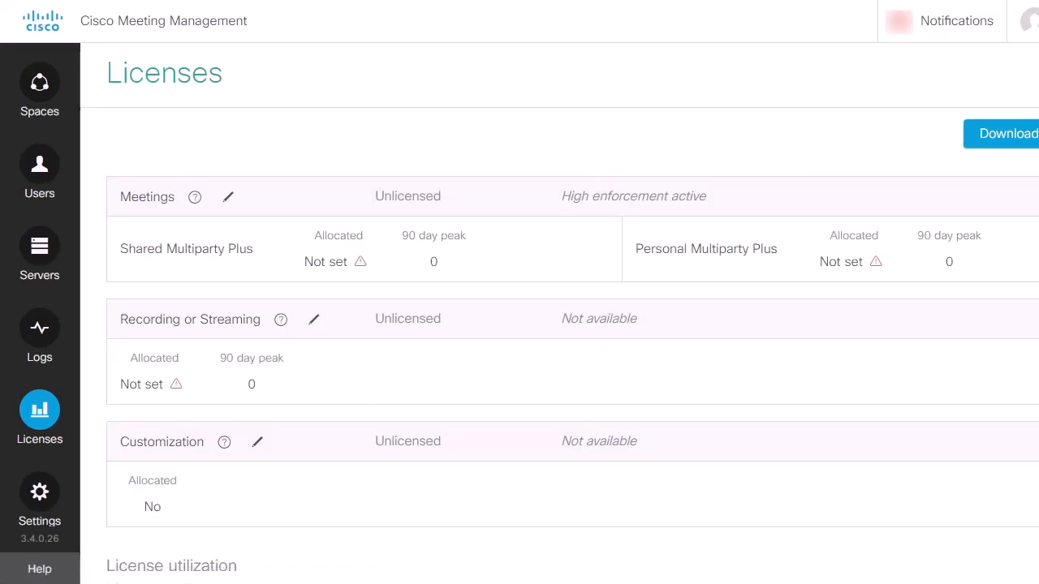
mouse_move(227, 196)
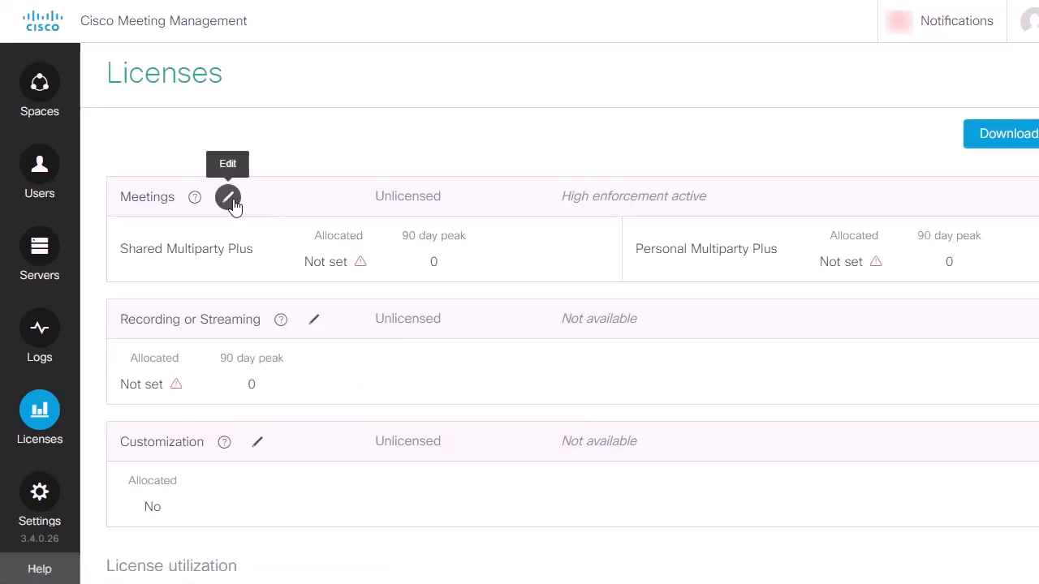
Allocate 0 Shared and 10 Personal Multiparty Plus Meetings licenses and save.
click(227, 196)
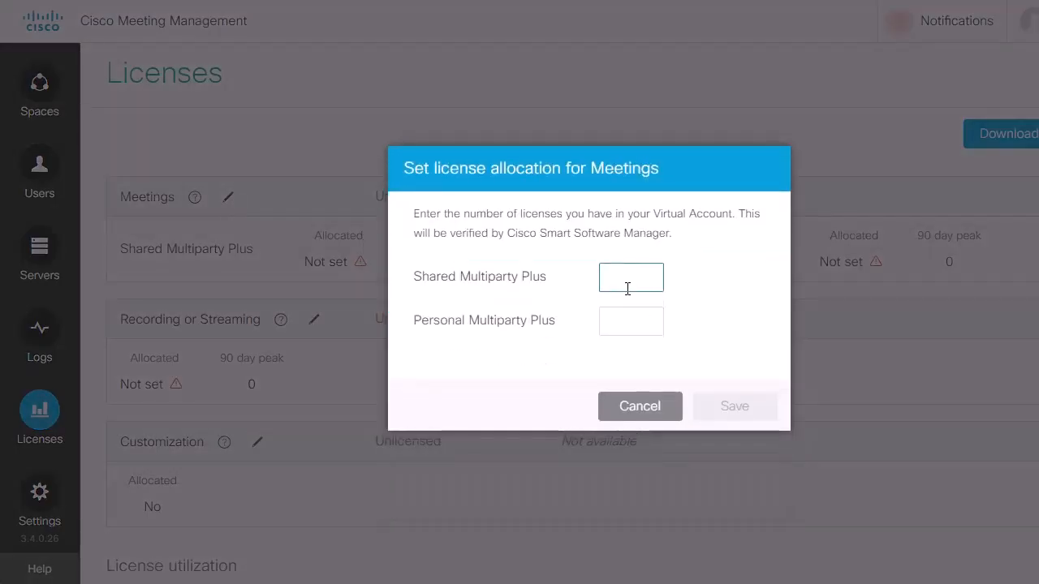
click(629, 322)
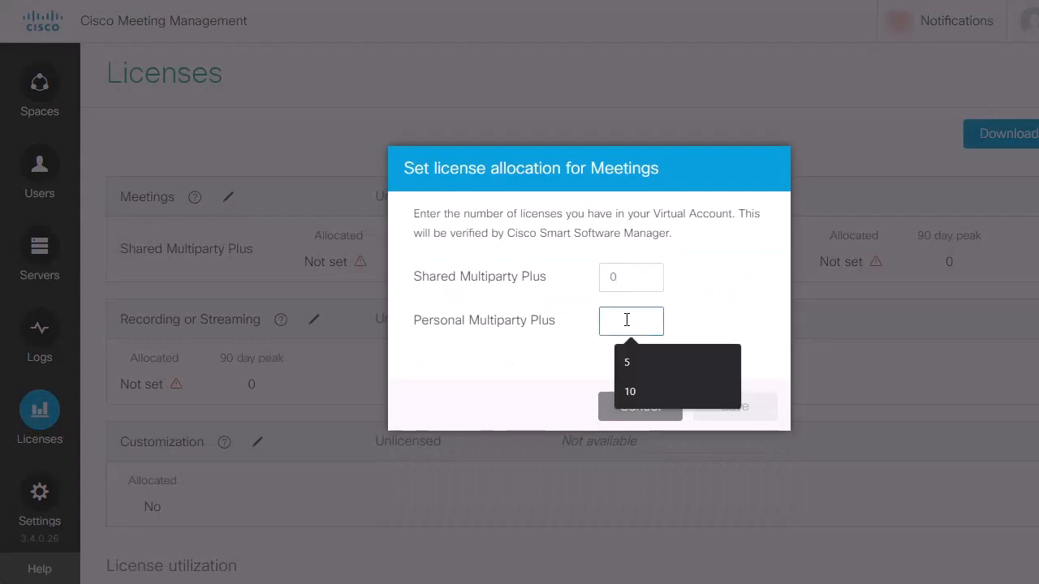
click(630, 392)
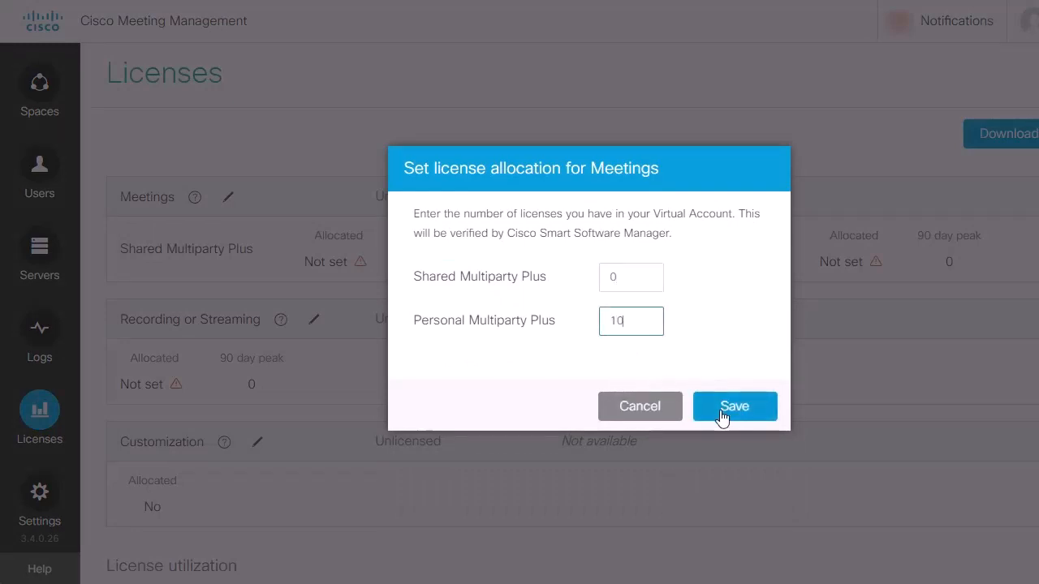
click(733, 405)
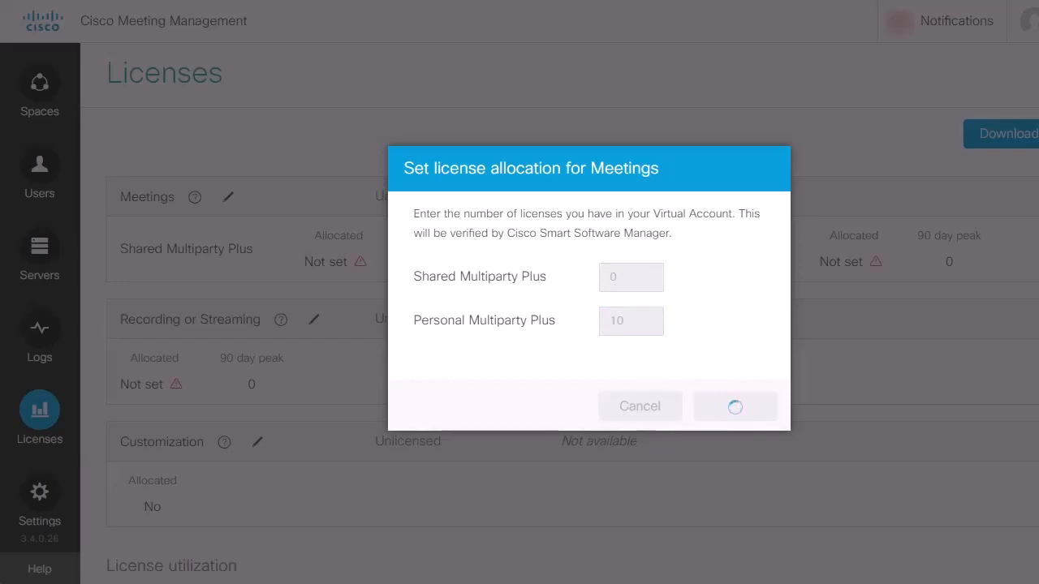
click(734, 406)
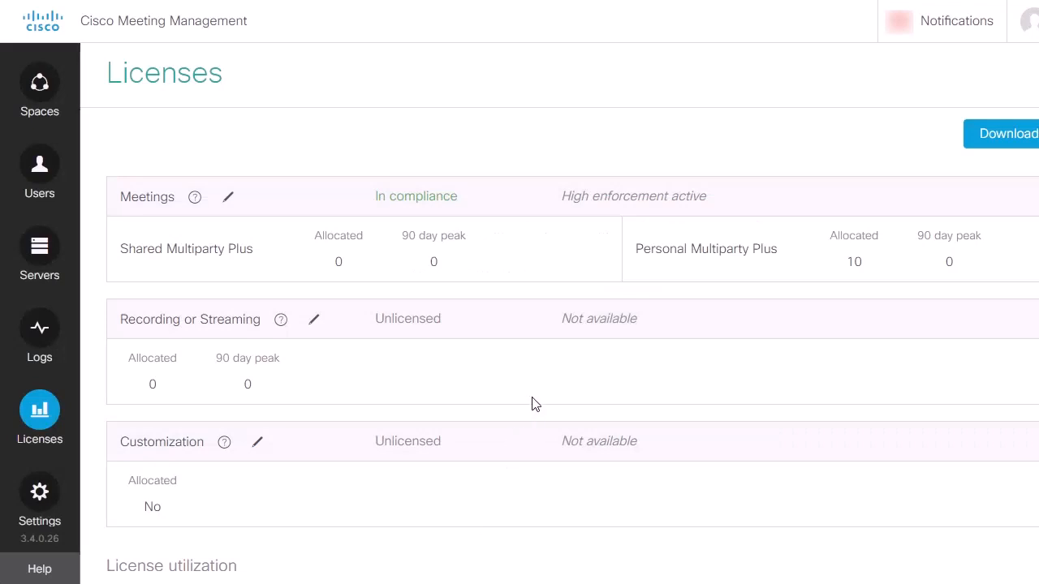
mouse_move(364, 204)
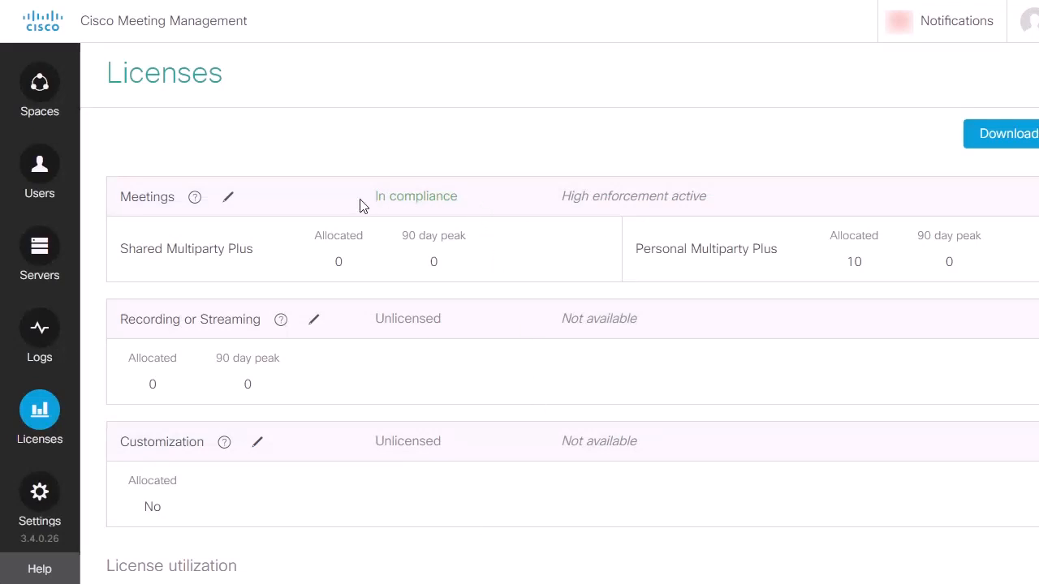